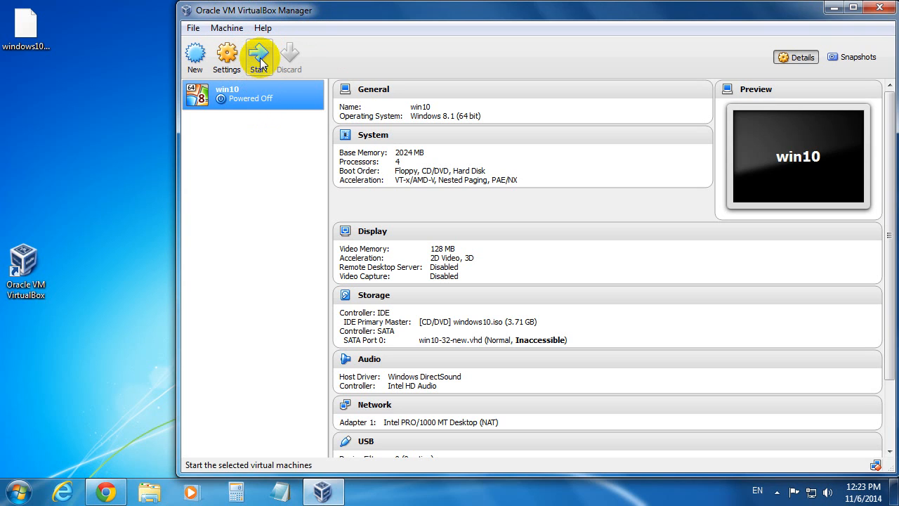
Step: Start the win10 VM, which fails with a session error, and move the error dialog aside
left_click(259, 56)
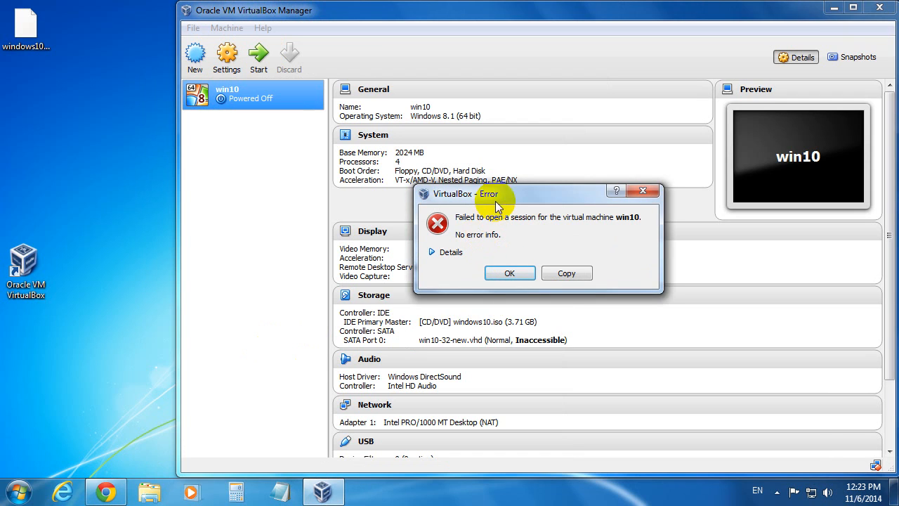
left_click_drag(466, 194, 253, 234)
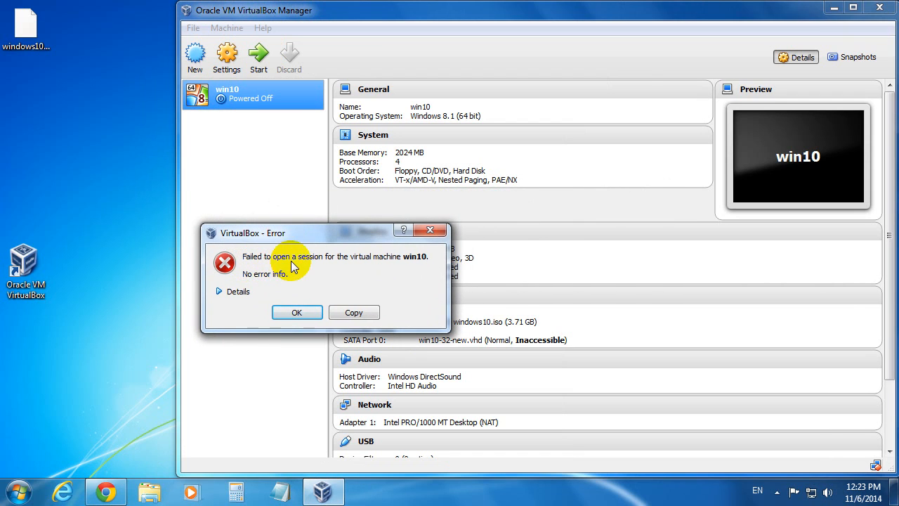
mouse_move(398, 267)
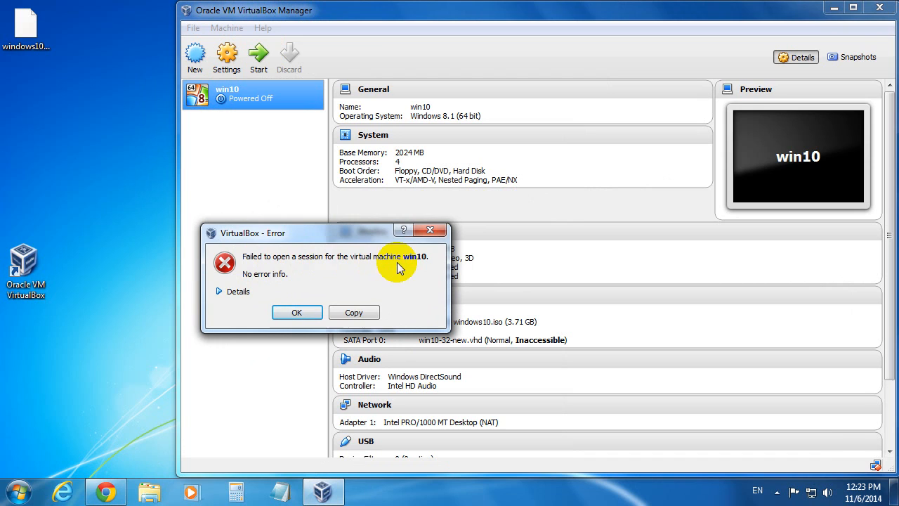
mouse_move(297, 359)
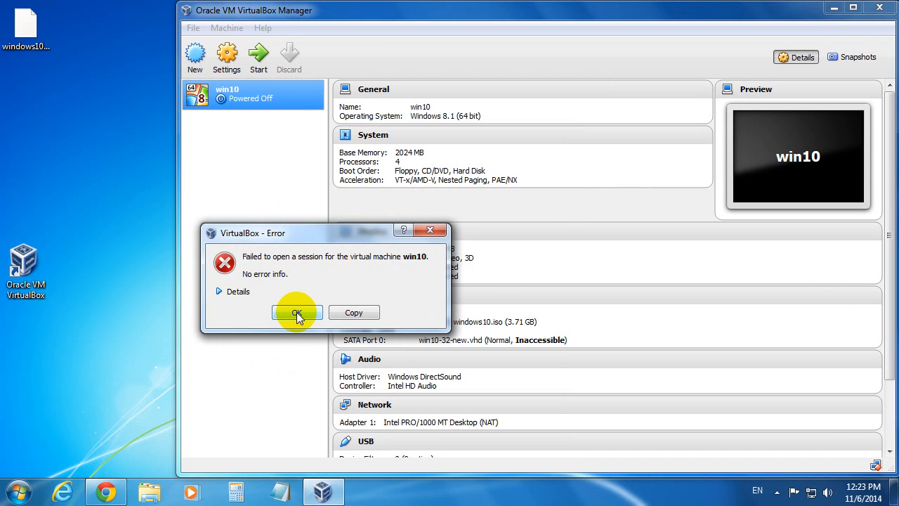
Step: Dismiss the session error and check win10's details, where the SATA disk shows Inaccessible
left_click(297, 312)
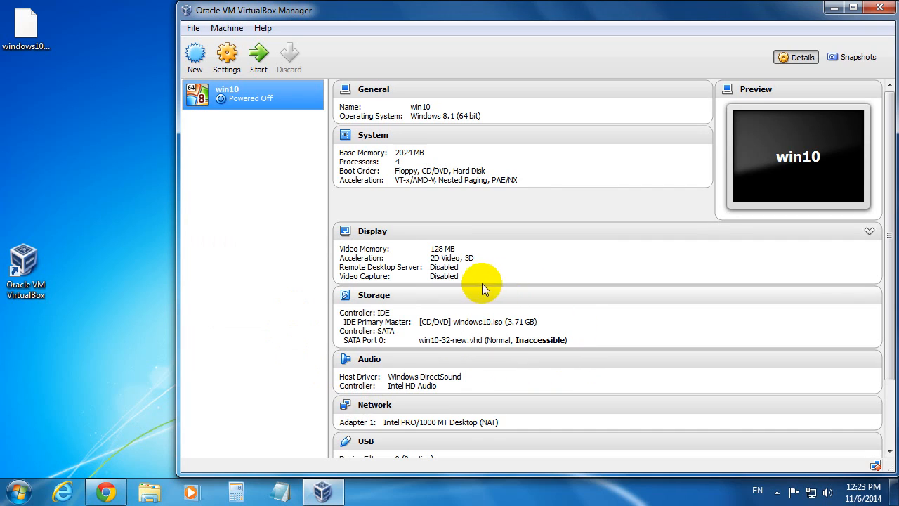
mouse_move(471, 344)
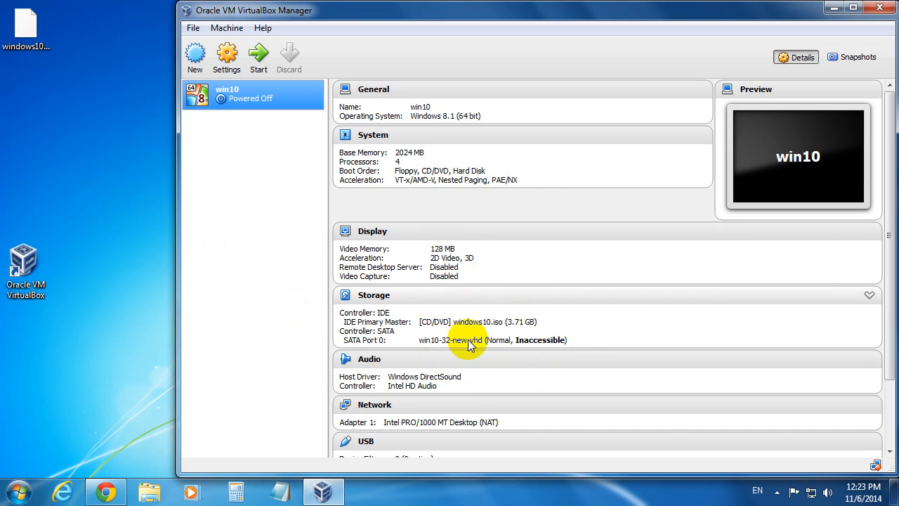
mouse_move(479, 356)
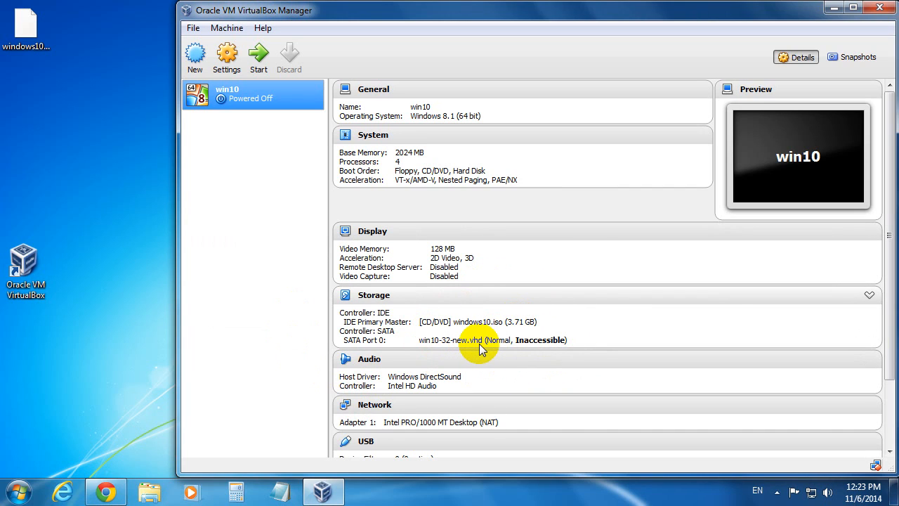
mouse_move(560, 346)
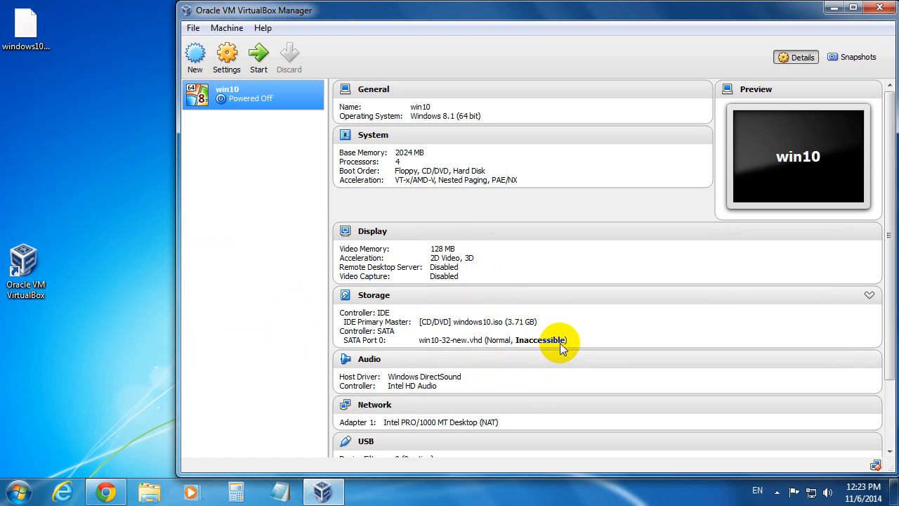
mouse_move(468, 338)
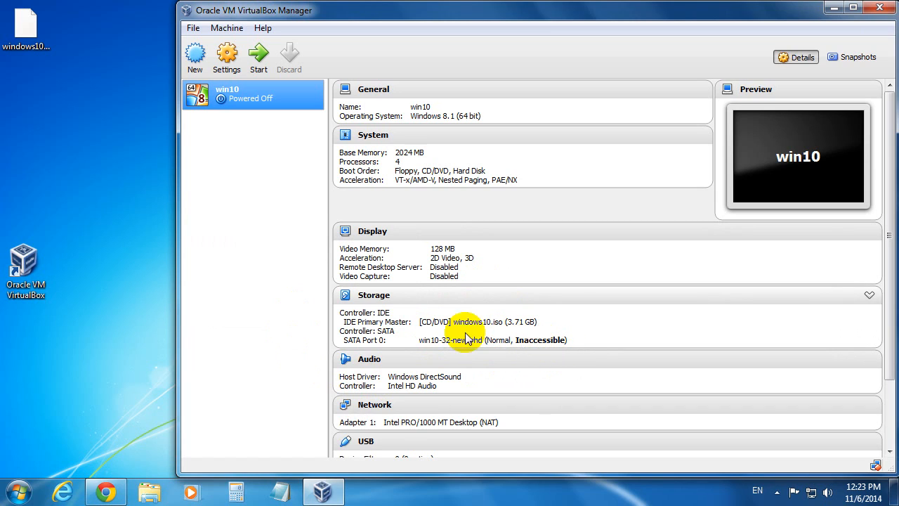
left_click(232, 95)
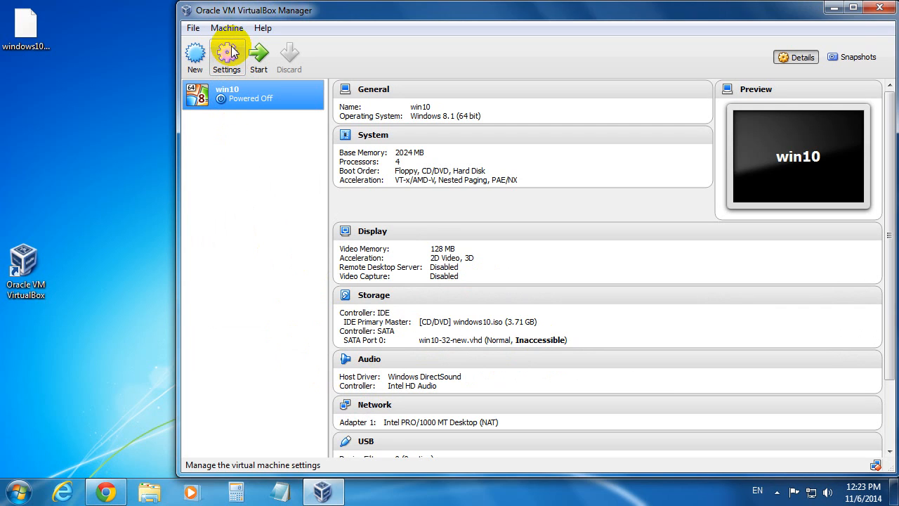
Step: In win10's Storage settings, select the inaccessible win10-32-new.vhd under Controller: SATA
left_click(228, 56)
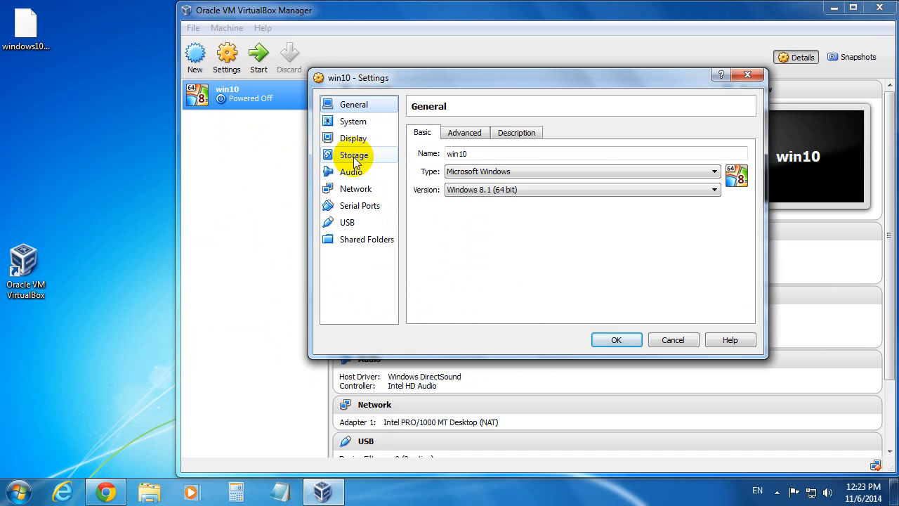
left_click(354, 154)
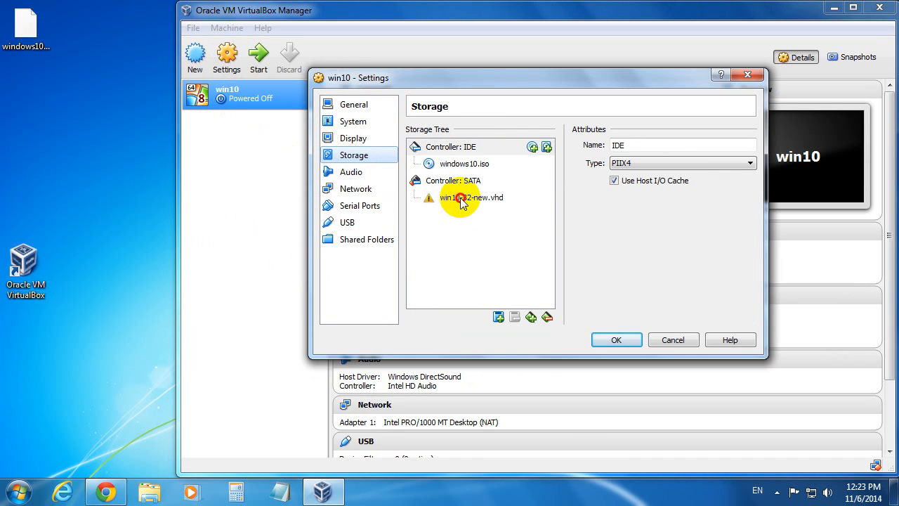
left_click(468, 197)
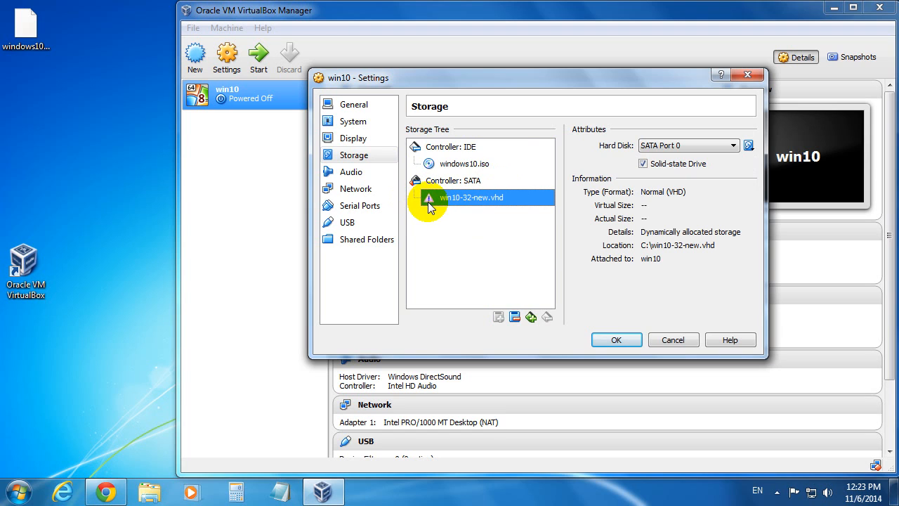
mouse_move(430, 205)
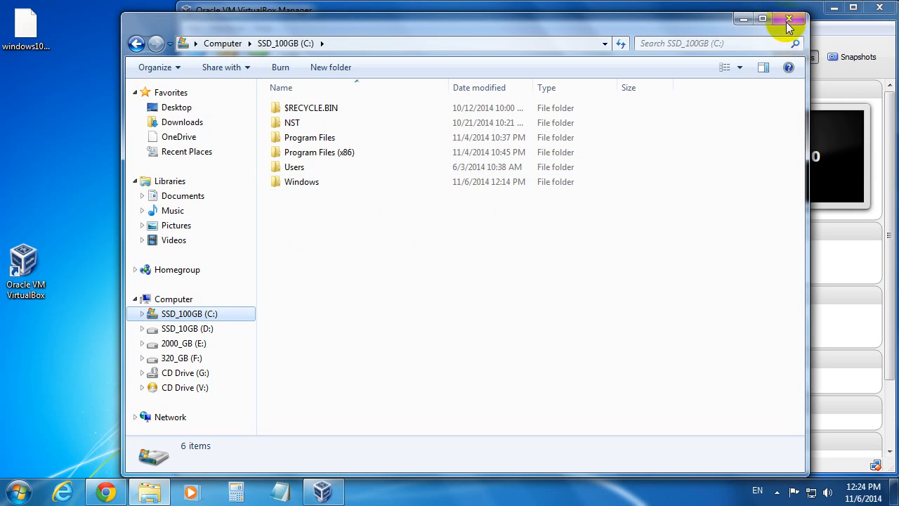
Step: Close Windows Explorer after confirming C: holds no VHD file, returning to the storage settings
left_click(788, 20)
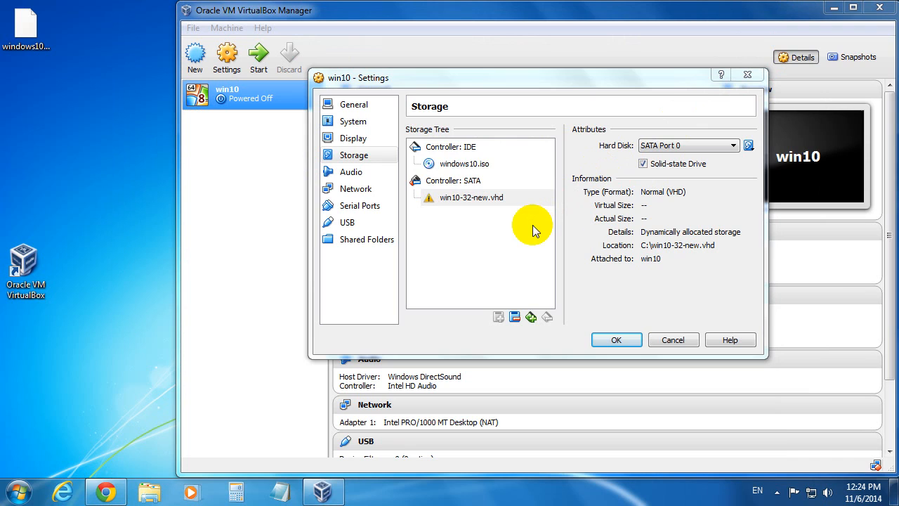
Step: Remove win10-32-new.vhd from the SATA controller and add a new hard disk attachment there
left_click(469, 197)
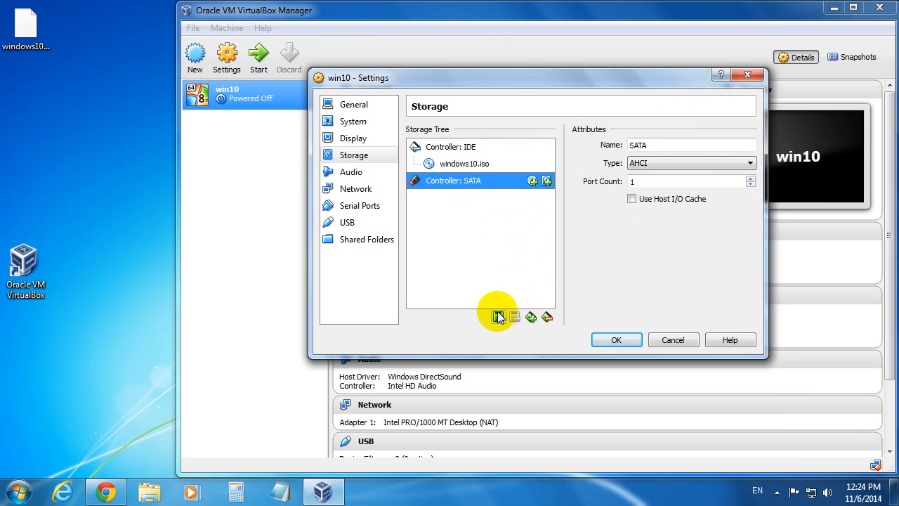
mouse_move(499, 318)
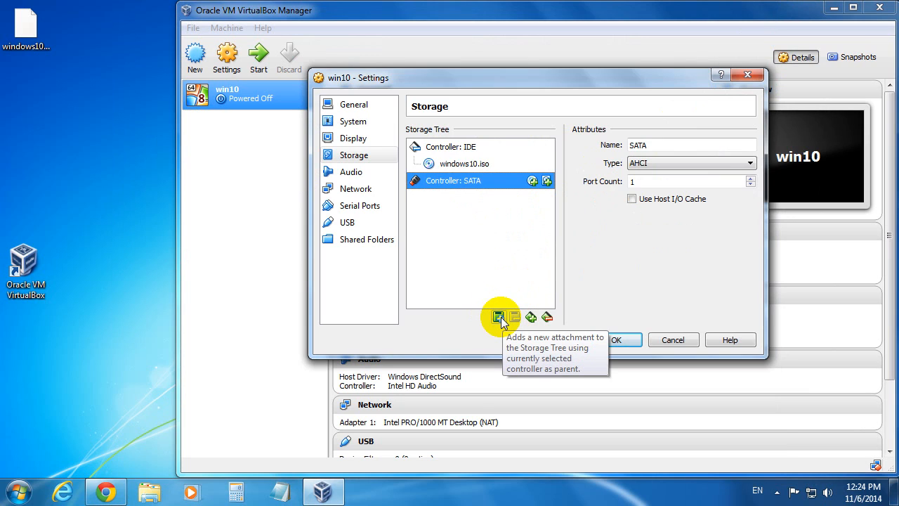
left_click(497, 317)
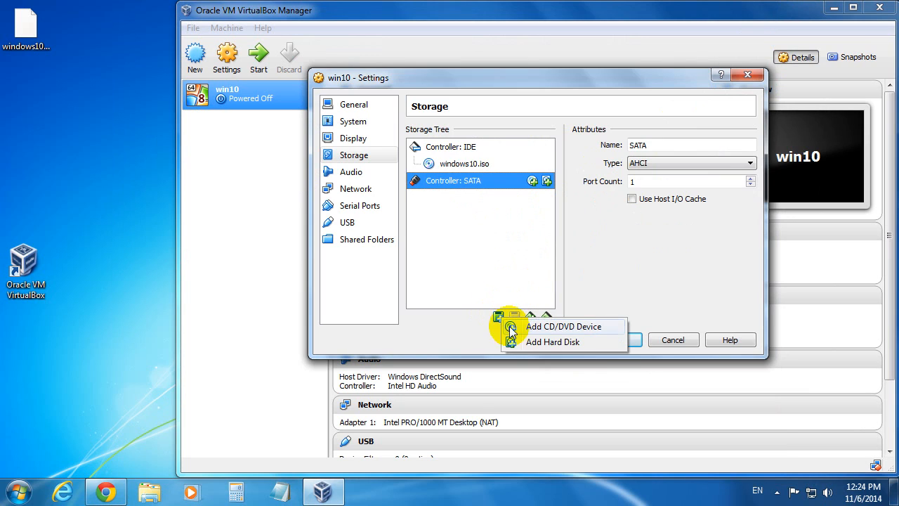
mouse_move(548, 346)
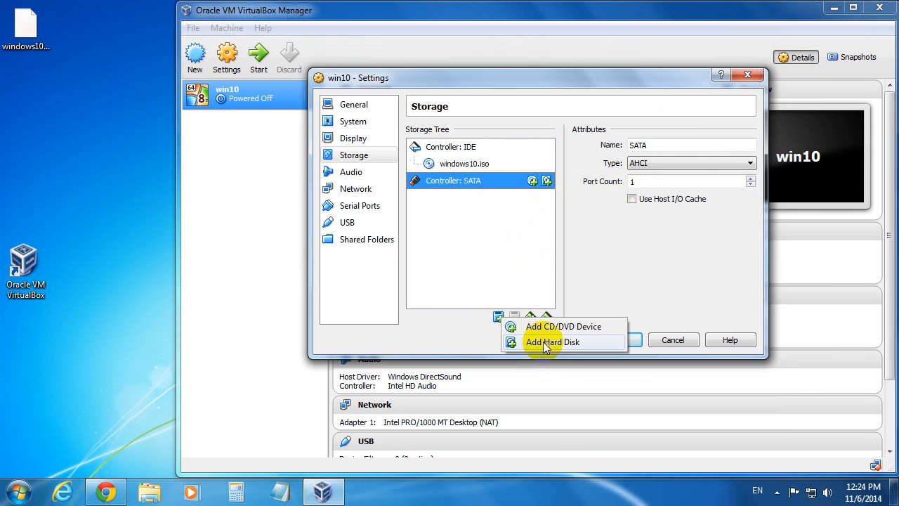
left_click(552, 343)
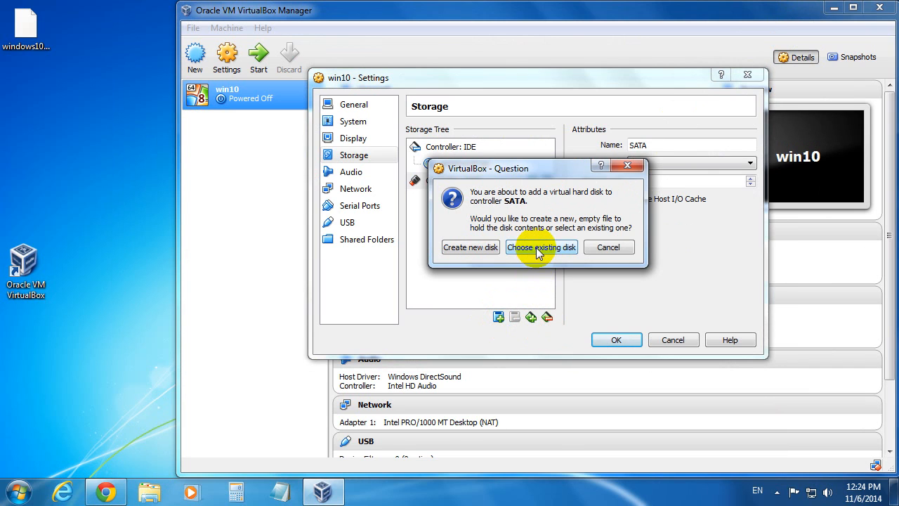
mouse_move(536, 247)
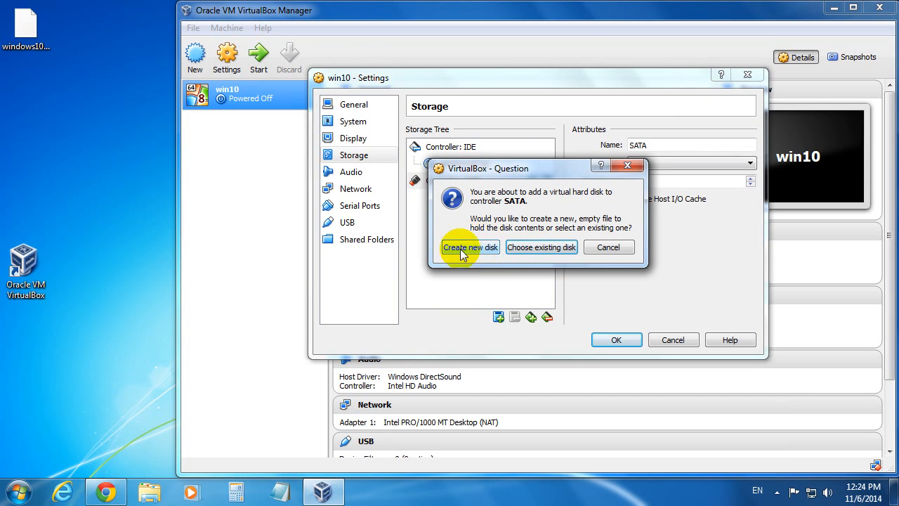
mouse_move(478, 254)
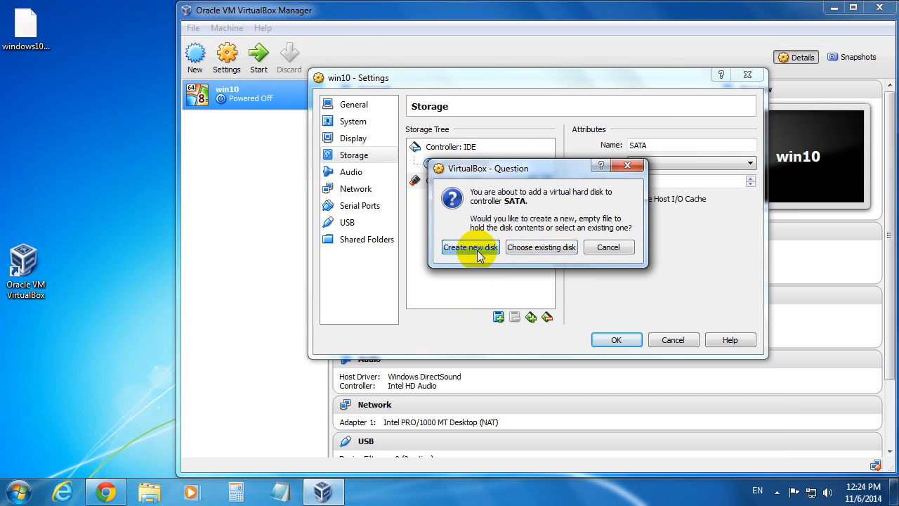
Step: Choose to create a new disk and keep VHD (Virtual Hard Disk) as its file type
left_click(472, 248)
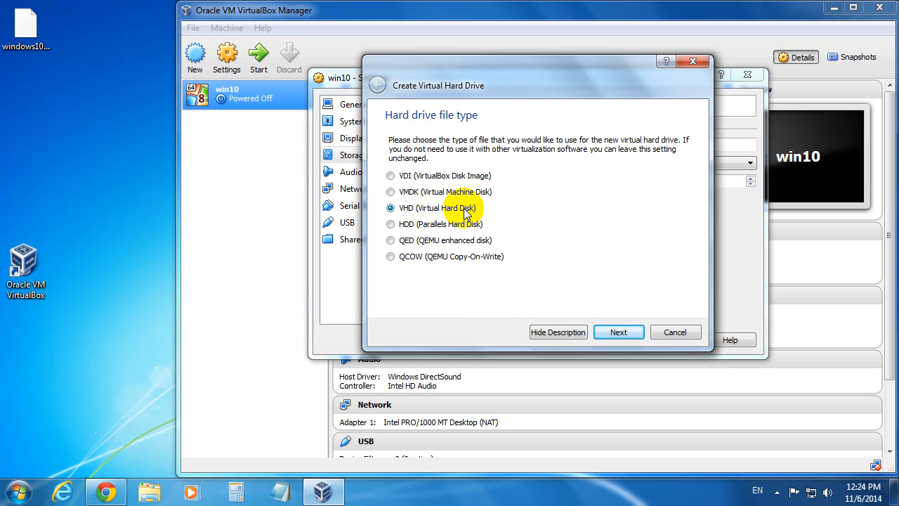
mouse_move(449, 214)
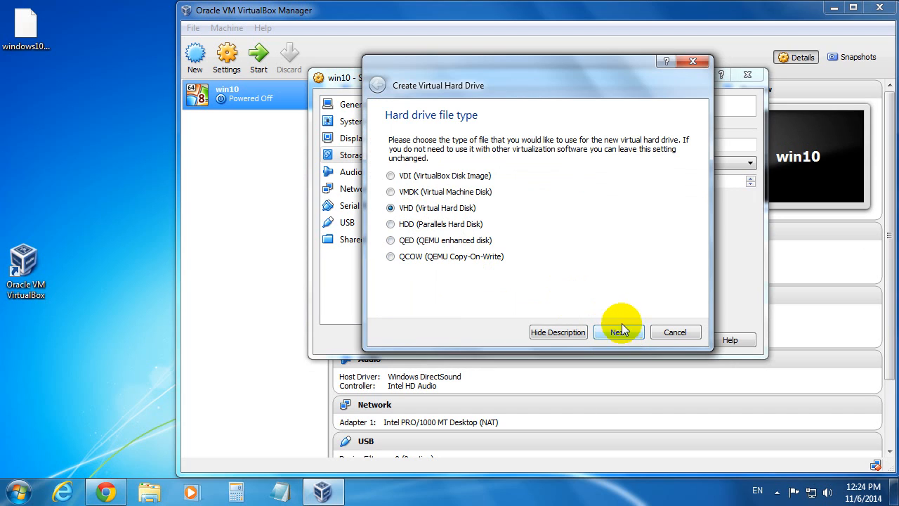
left_click(618, 331)
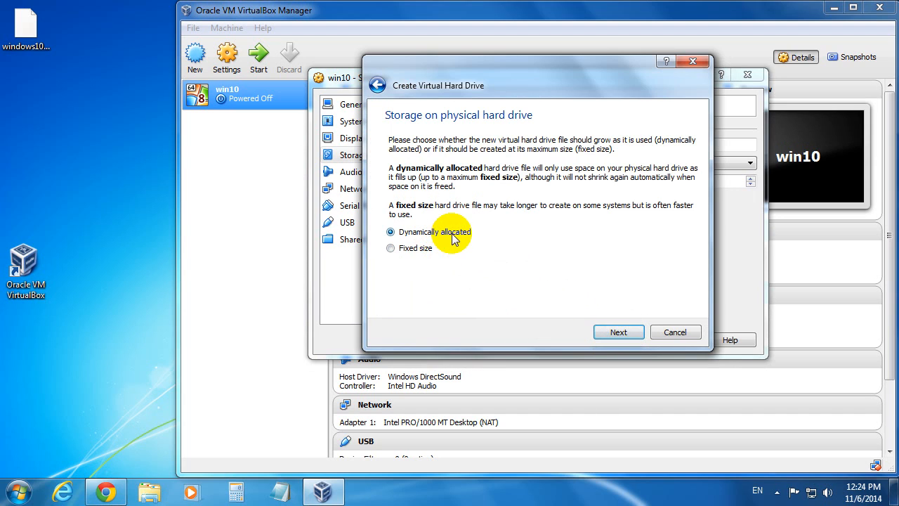
Step: Keep the disk dynamically allocated, size it to 30 GB, and browse for its save location
left_click(618, 332)
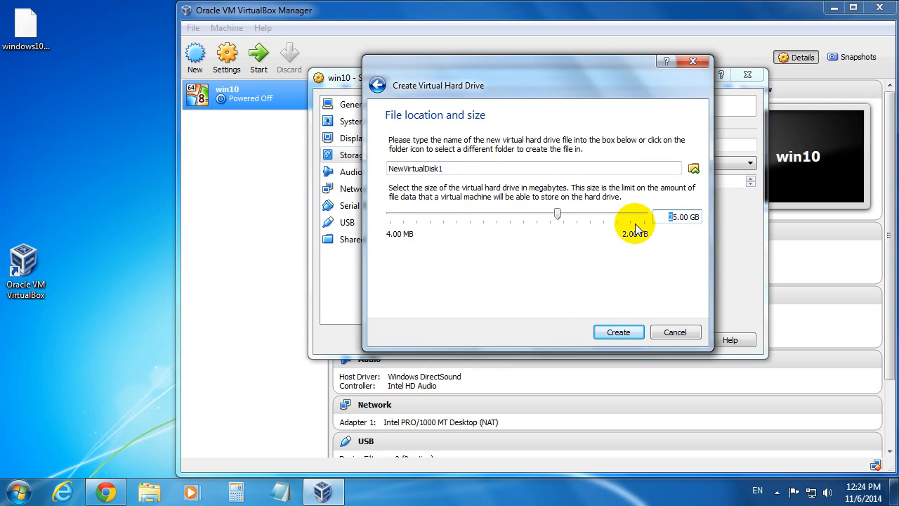
left_click_drag(556, 214, 562, 213)
type("30")
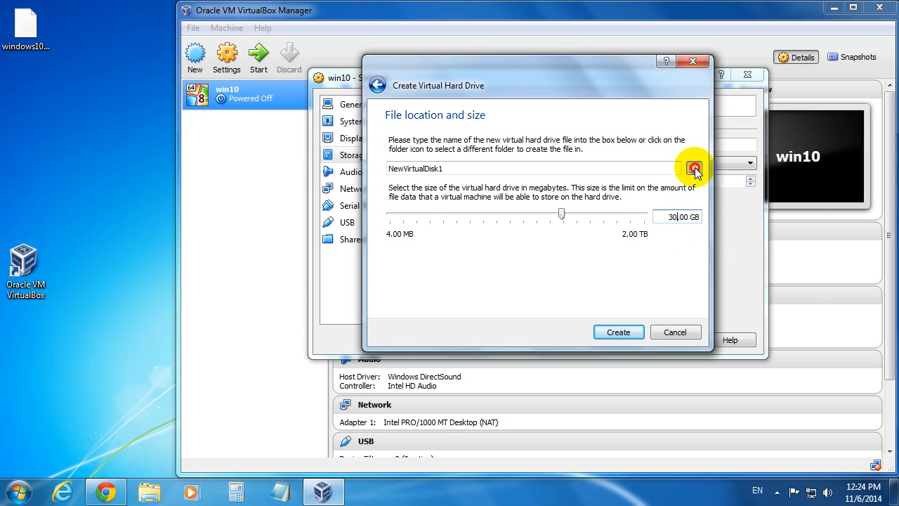
left_click(694, 169)
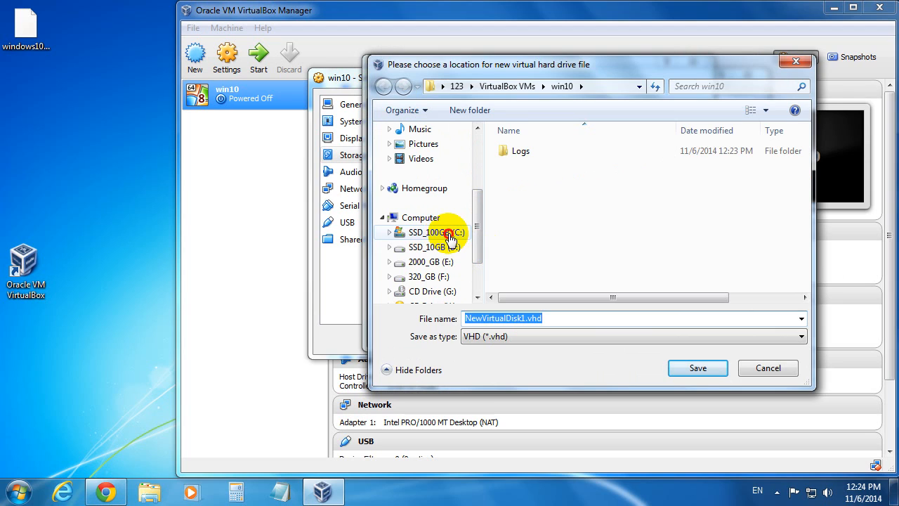
Step: Save the new disk file as win10_64.vhd at the root of SSD_100GB (C:)
double_click(430, 232)
type("win10_")
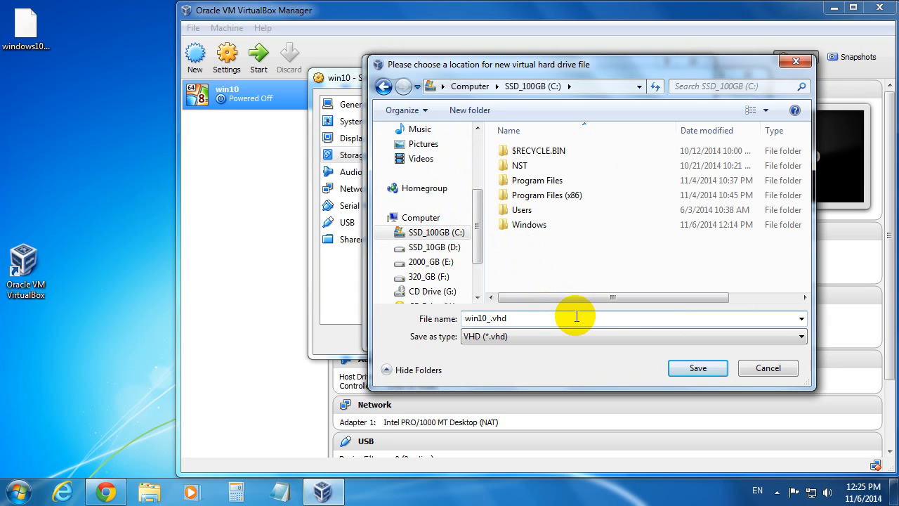
type("64")
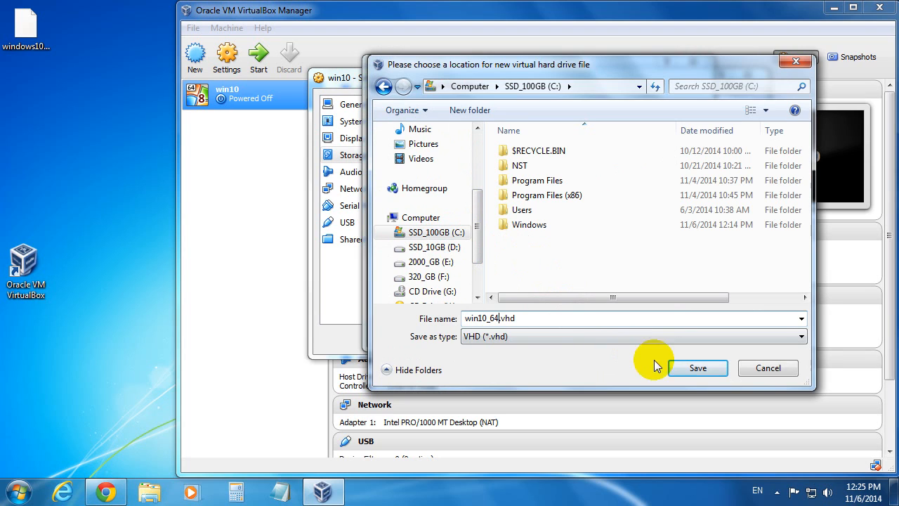
left_click(697, 369)
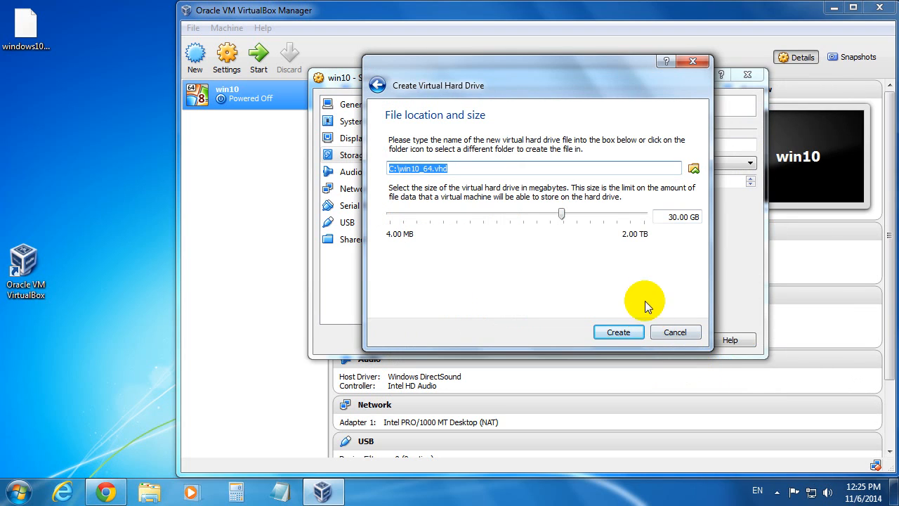
Step: Create the 30 GB win10_64.vhd on the SATA controller and confirm win10's settings with OK
left_click(618, 332)
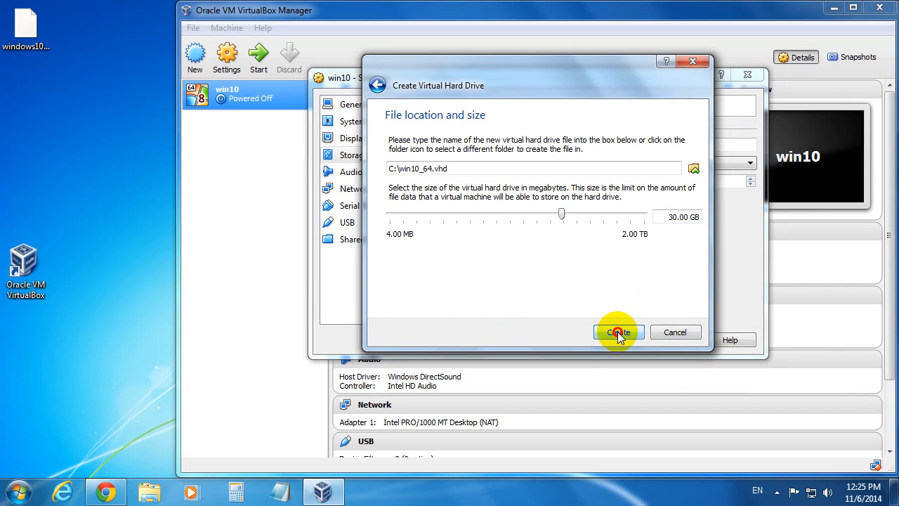
left_click(618, 332)
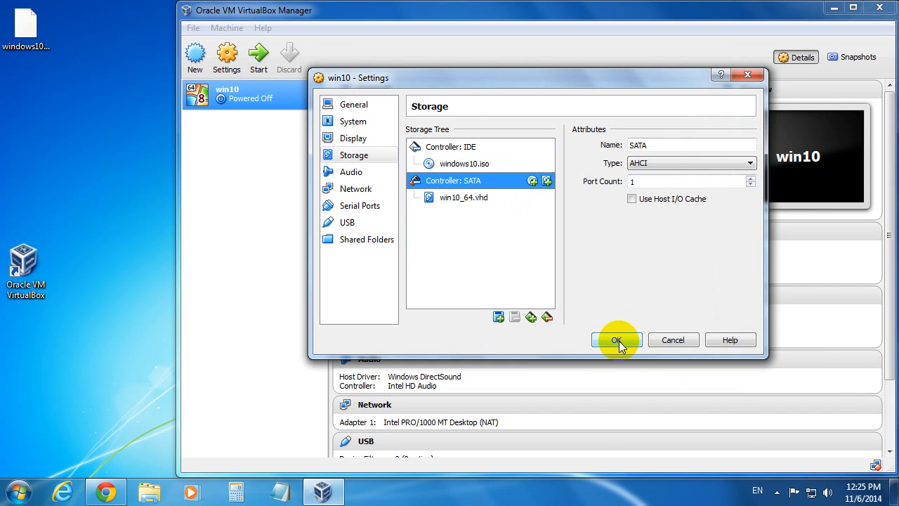
left_click(618, 340)
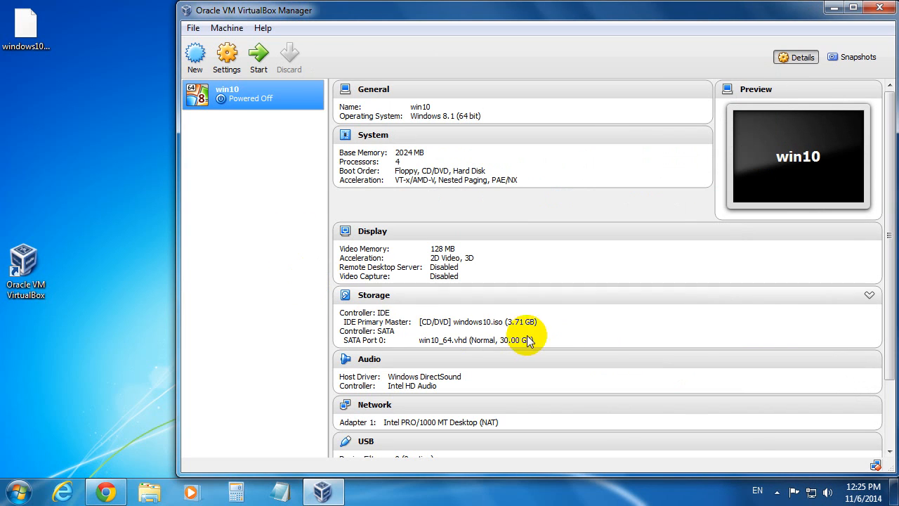
mouse_move(597, 336)
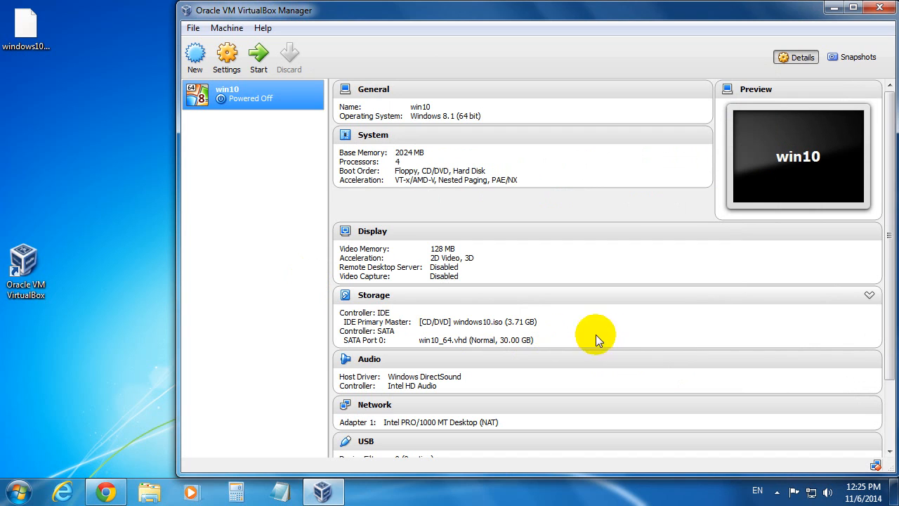
mouse_move(242, 255)
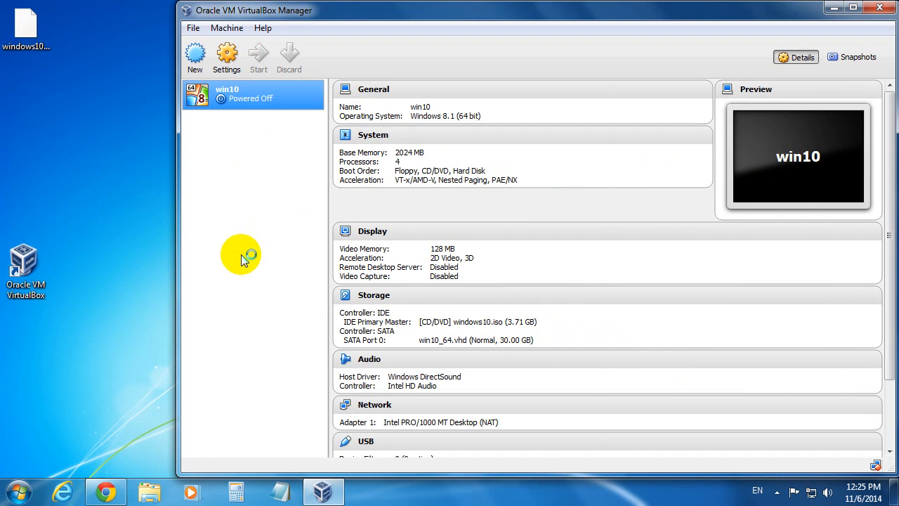
Step: Start the win10 VM and enlarge its window as it boots to the Windows logo
left_click(259, 56)
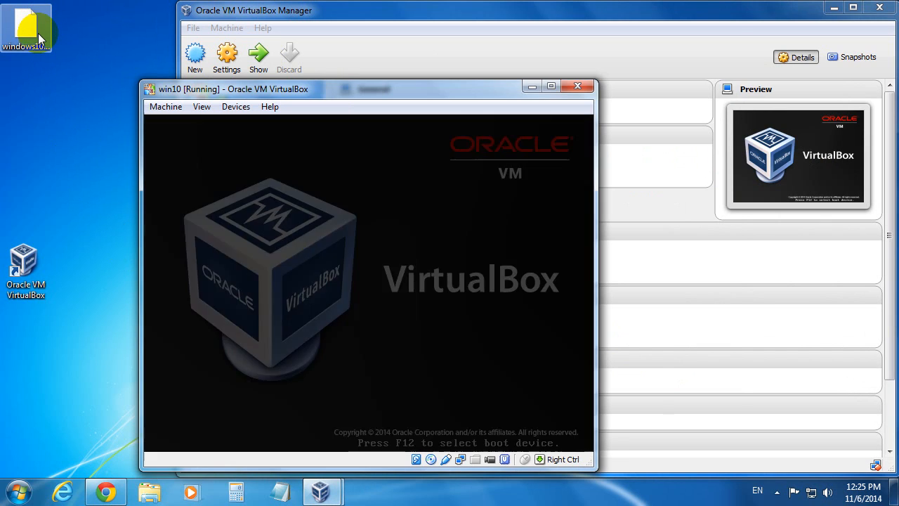
left_click(548, 86)
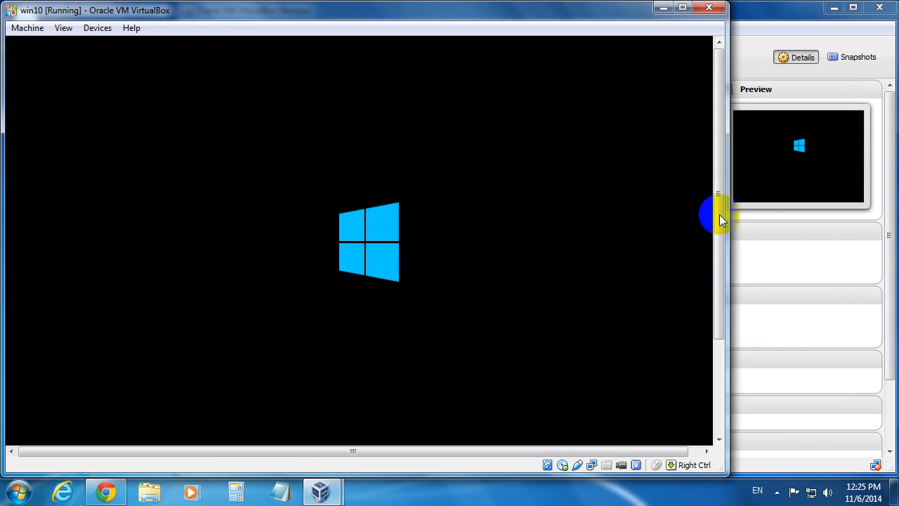